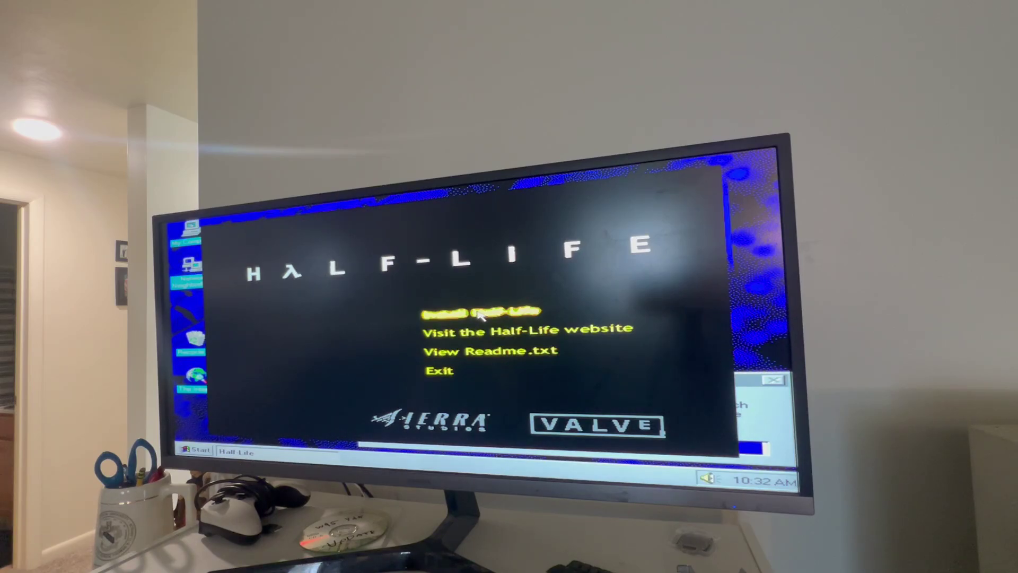
Launch the Half-Life installer from the autorun menu, reaching the C:\SIERRA\Half-Life destination step.
click(482, 312)
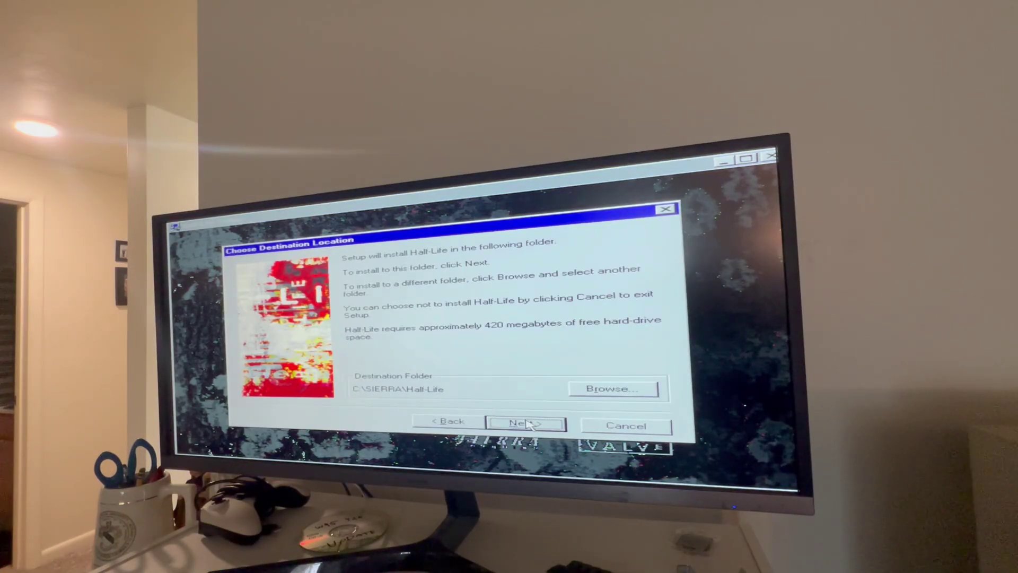
Accept the default C:\SIERRA\Half-Life destination folder and continue.
click(526, 423)
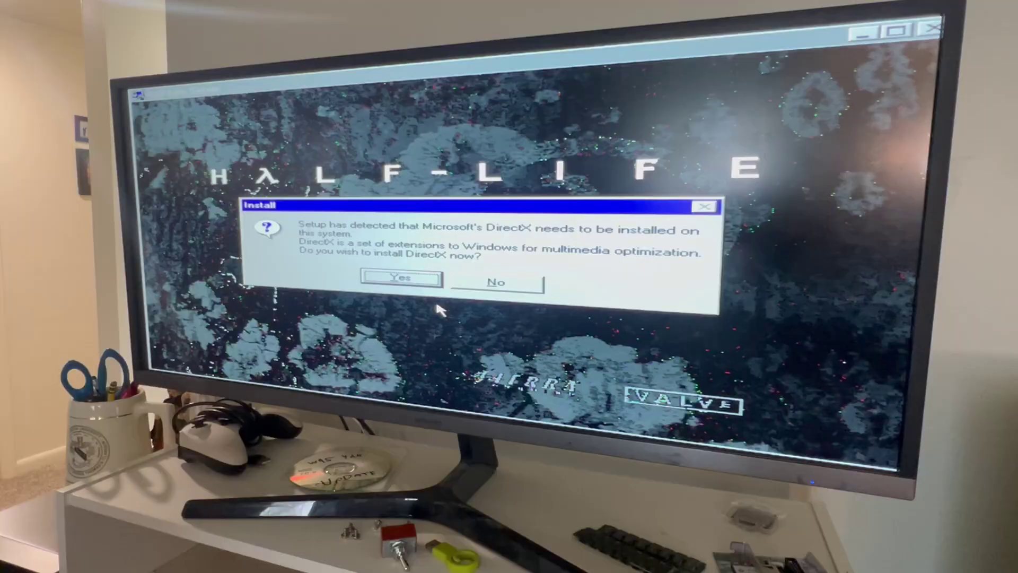
Agree to install Microsoft DirectX and decline checking the Internet for updates.
click(497, 280)
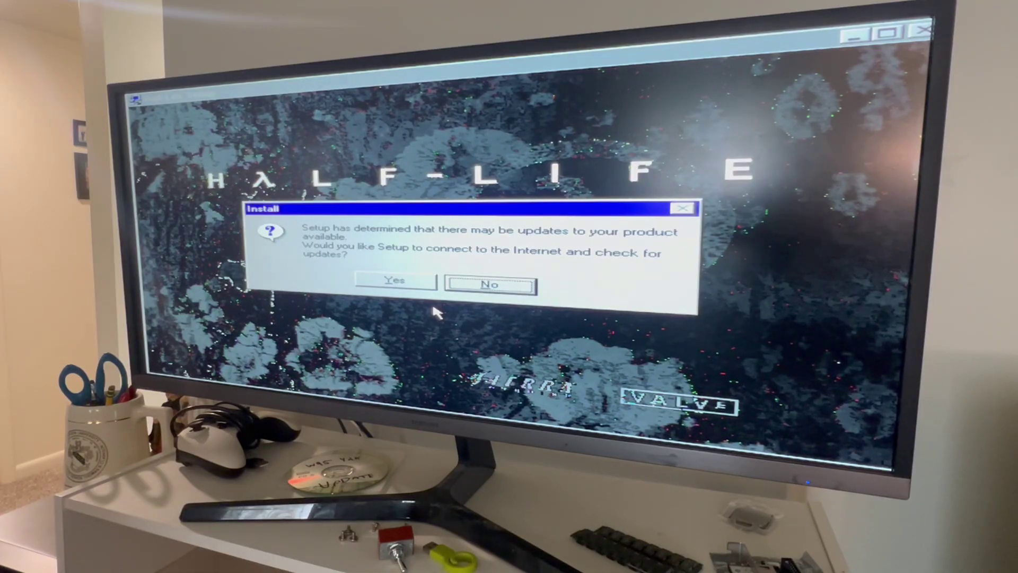
click(490, 284)
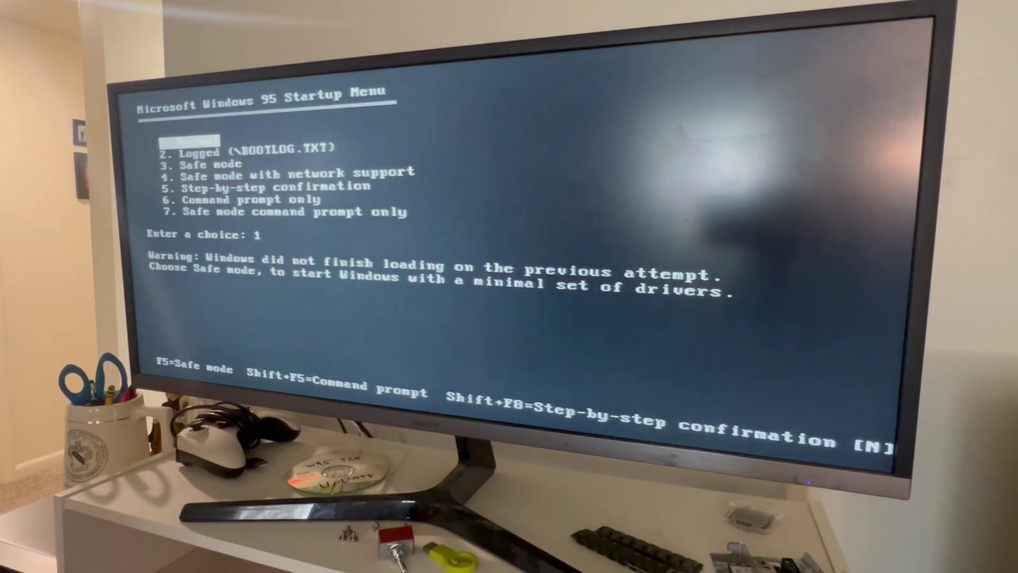
Boot Windows 95 normally from the Startup Menu to the desktop.
key(Enter)
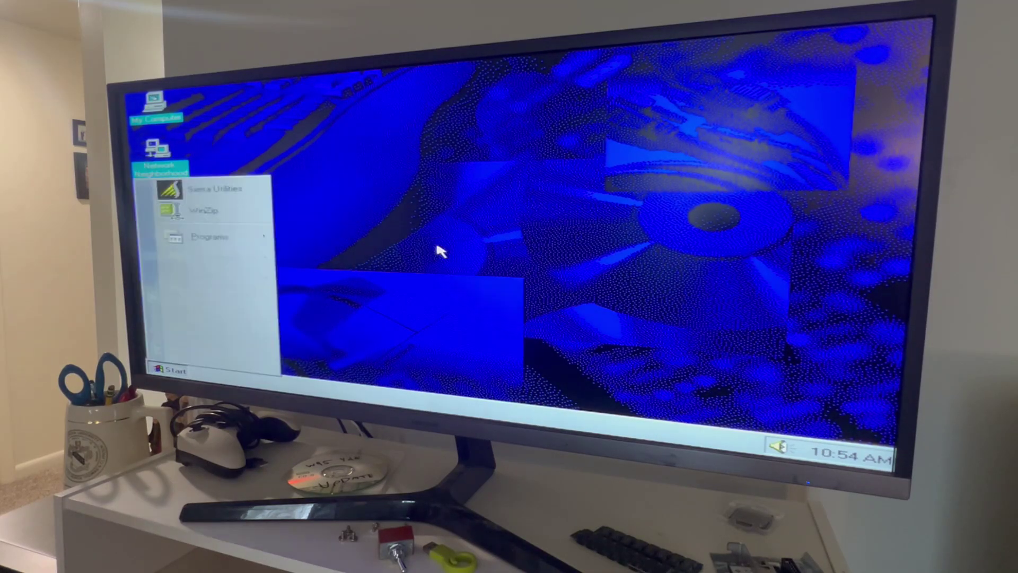
mouse_move(217, 249)
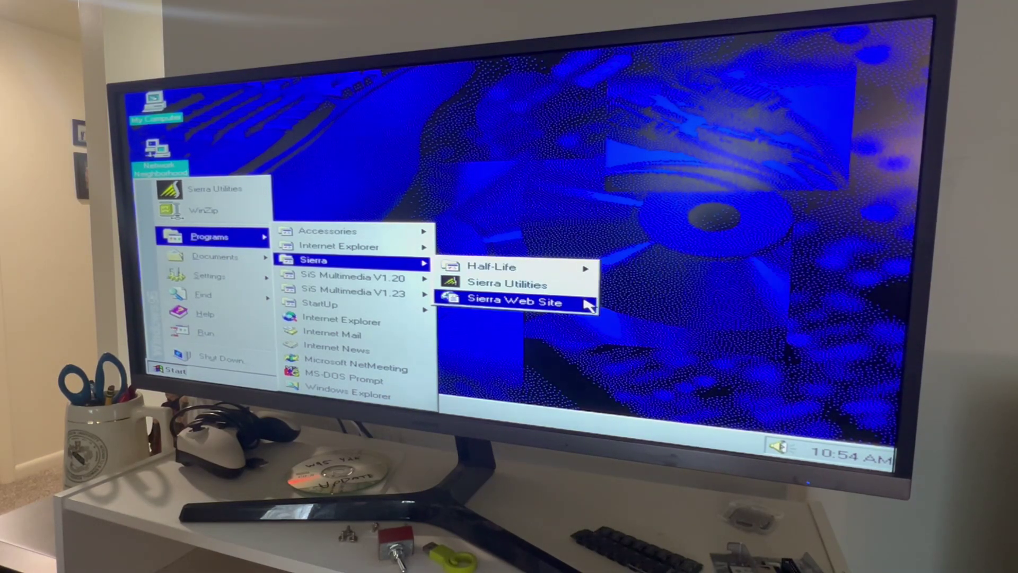
mouse_move(509, 267)
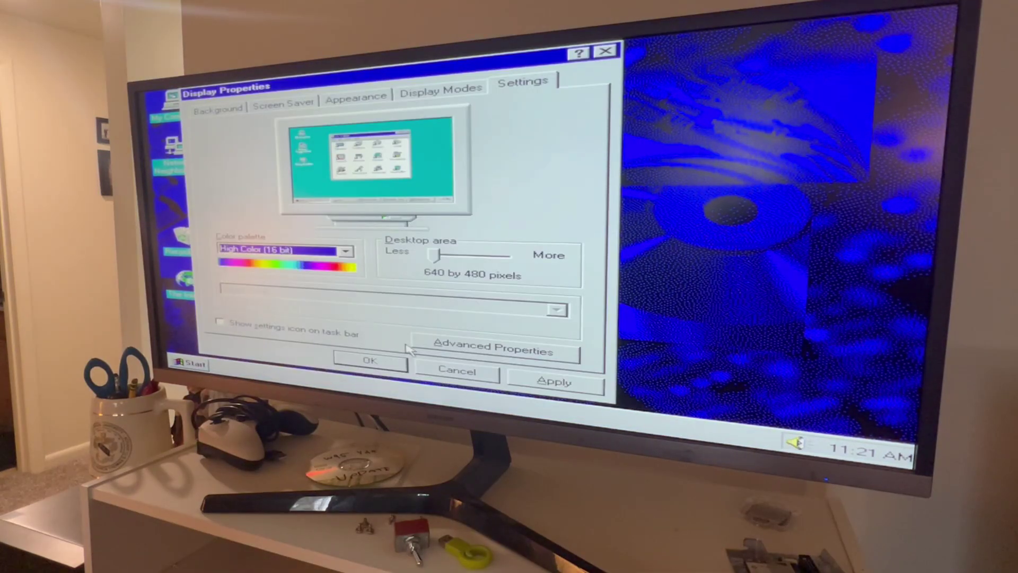
Apply the High Color (16 bit) palette, bringing up the restart prompt.
click(554, 384)
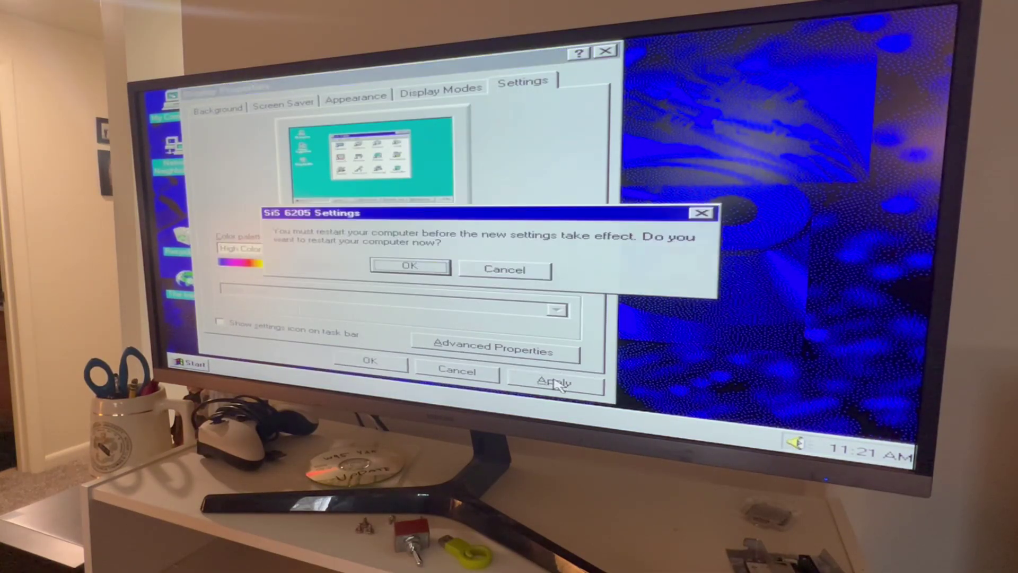